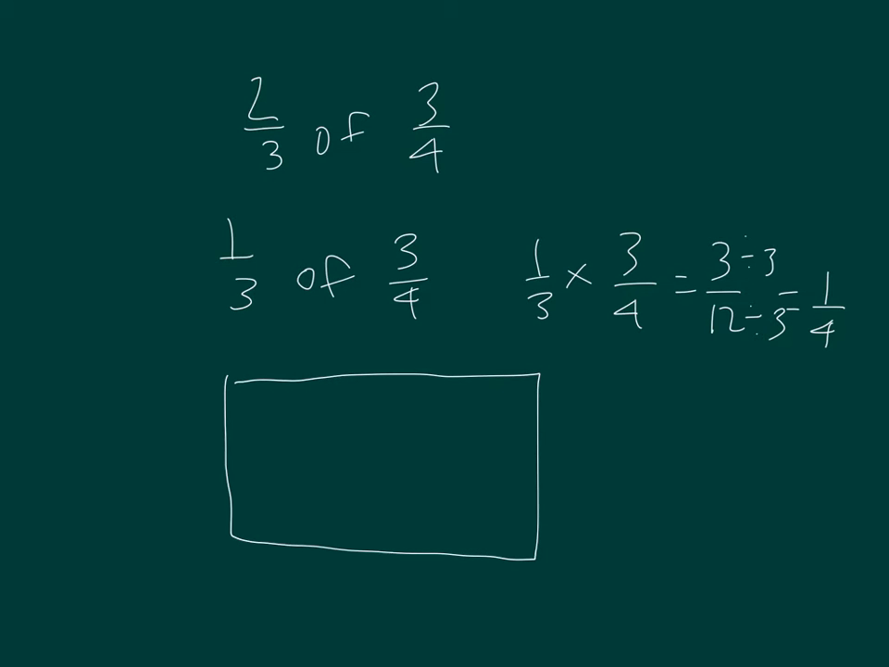
- Divide the rectangle into a grid and label its sides 3/4 and 2/3
{"action": "left_click_drag", "start_coordinate": [304, 380], "coordinate": [304, 552]}
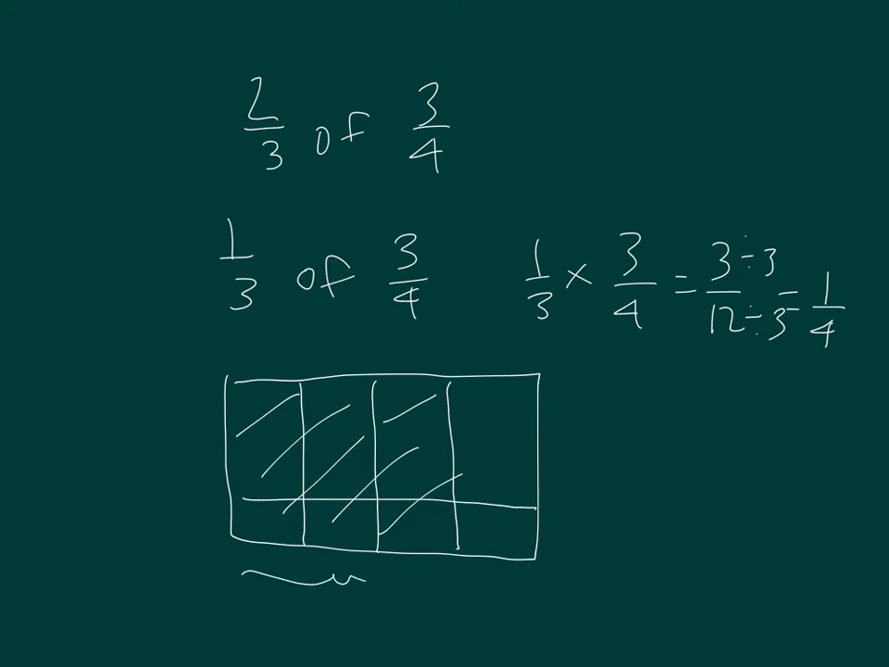
{"action": "type", "text": "3/4"}
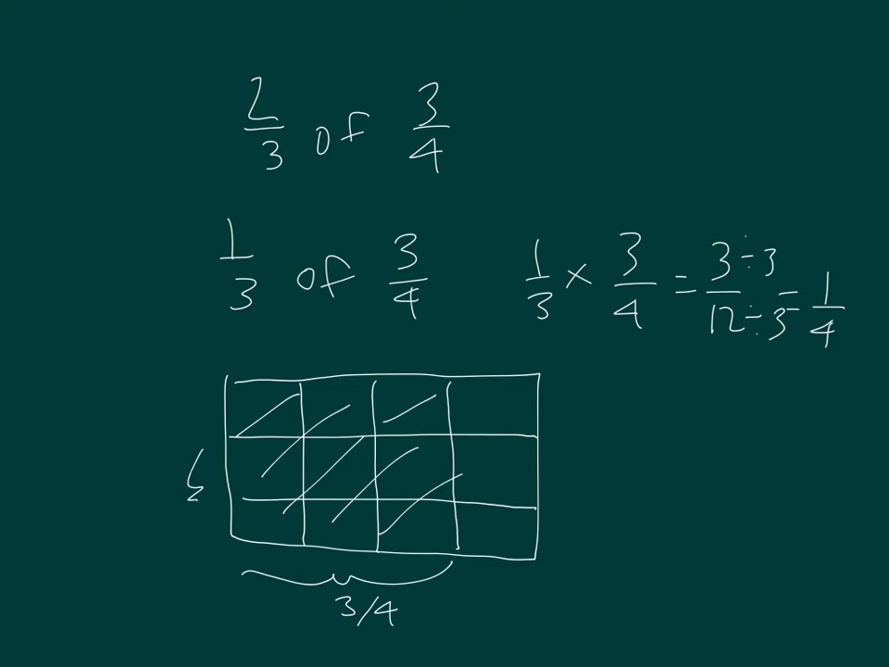
{"action": "type", "text": "2/3"}
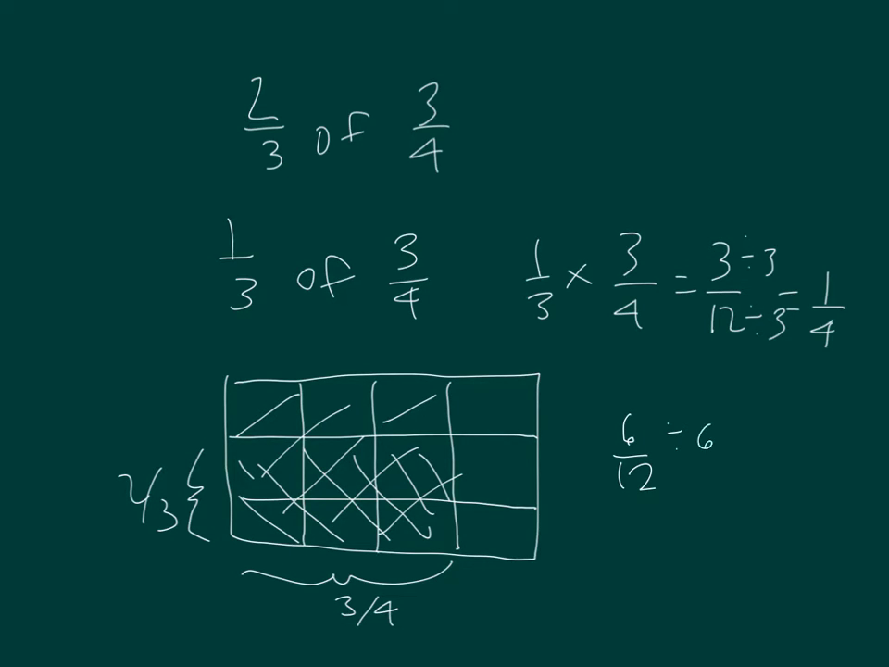
- Write 6/12 ÷ 6 = 1/2 to simplify the shaded result
{"action": "type", "text": "÷6 ="}
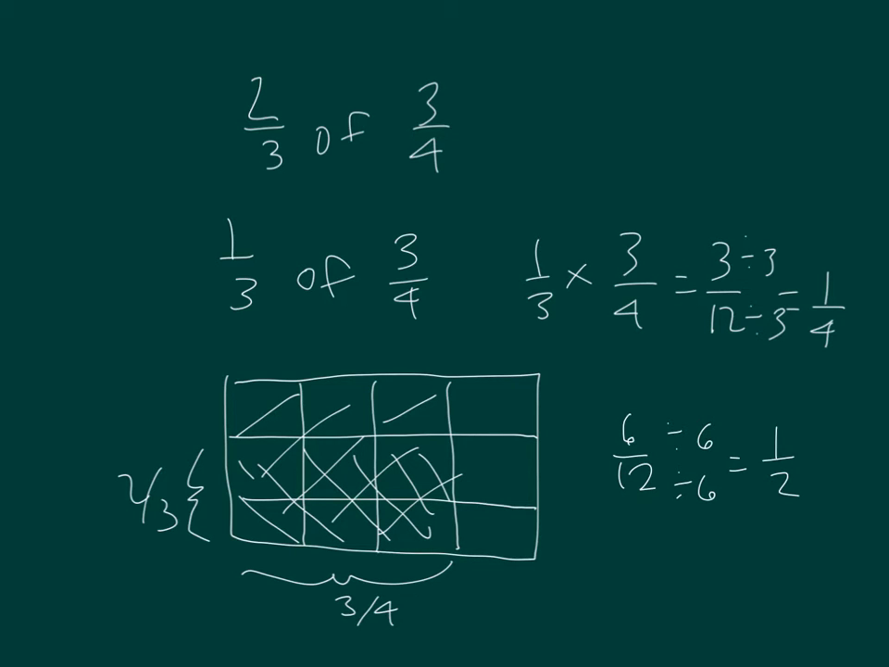
{"action": "left_click", "coordinate": [639, 383]}
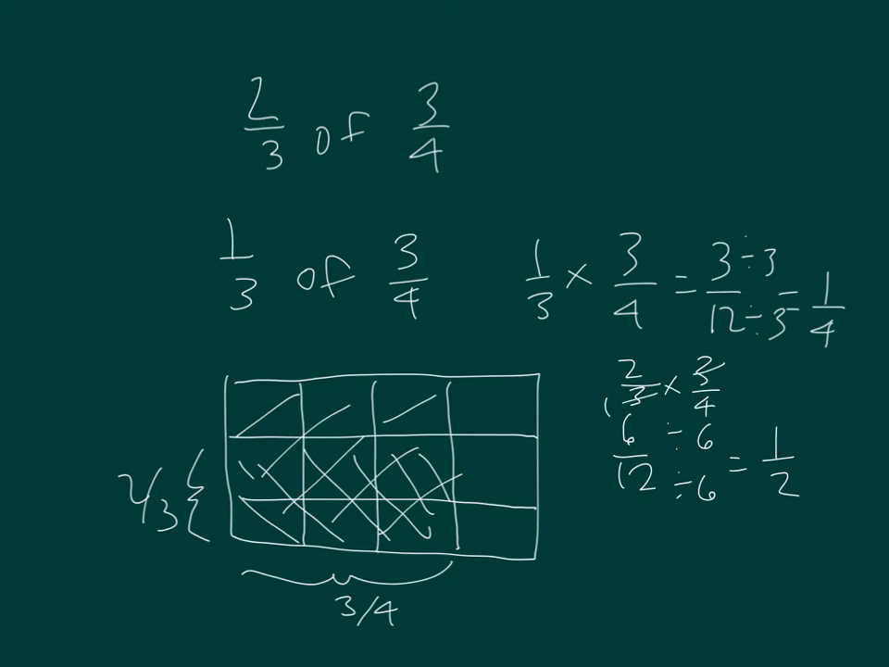
{"action": "type", "text": "1 = 2"}
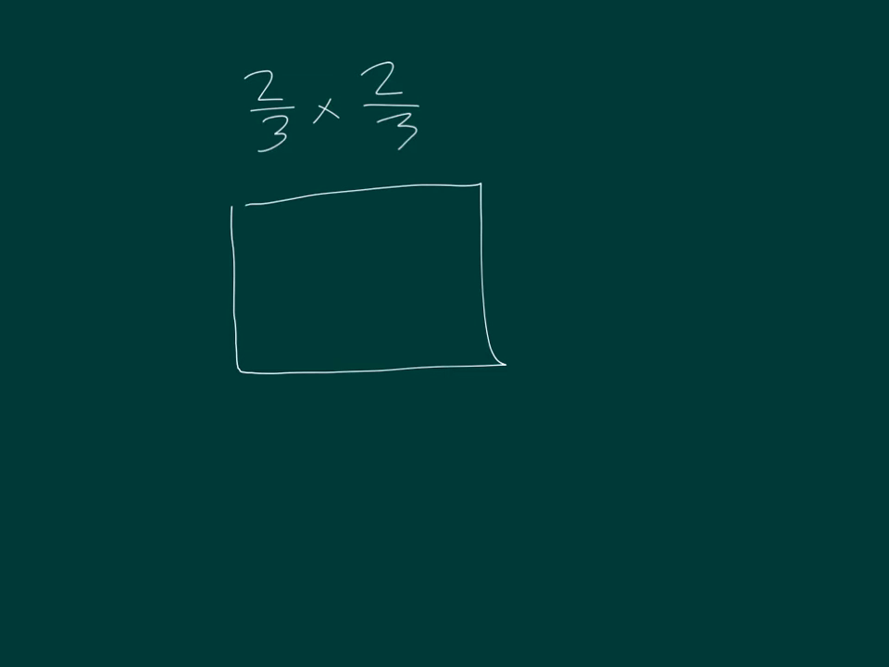
- Split the rectangle into three equal columns and shade two of them
{"action": "left_click_drag", "start_coordinate": [318, 189], "coordinate": [324, 374]}
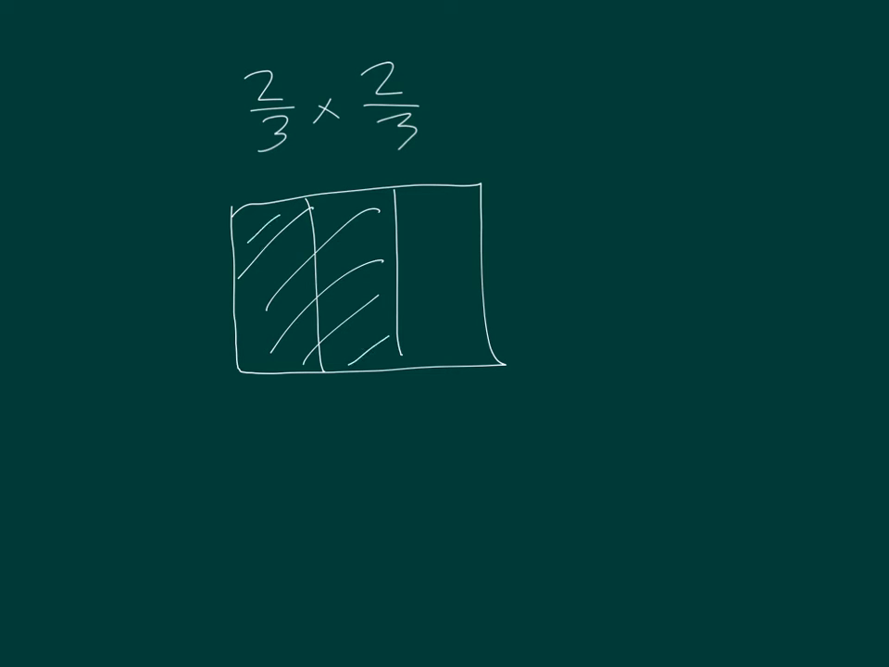
{"action": "left_click_drag", "start_coordinate": [250, 398], "coordinate": [398, 398]}
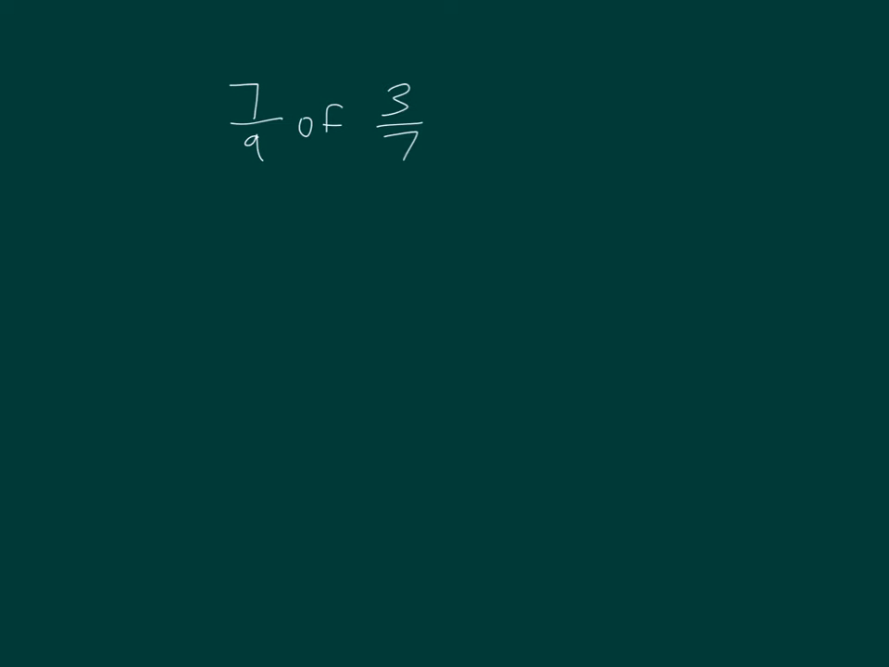
{"action": "mouse_move", "coordinate": [389, 167]}
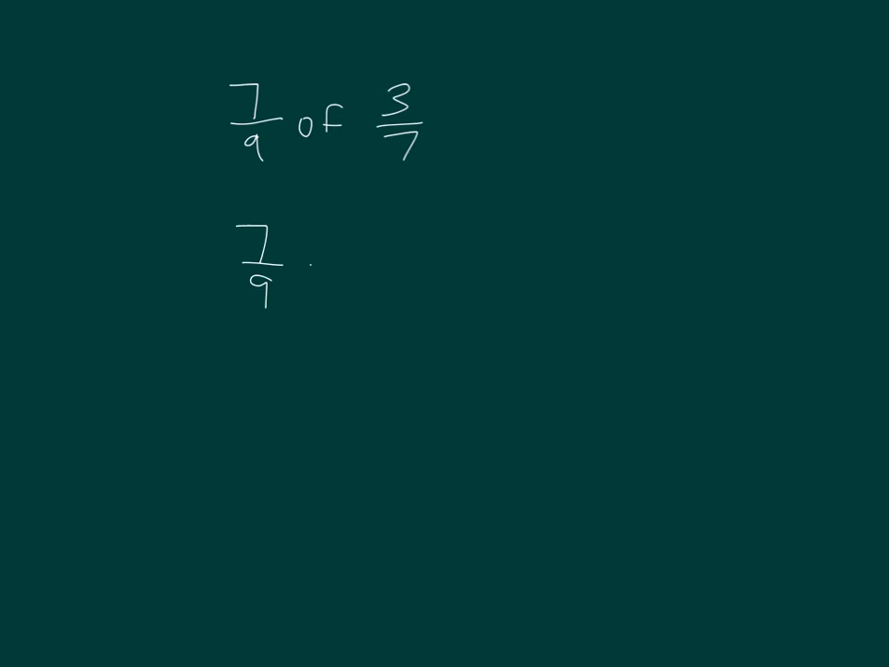
- Rewrite the problem below as 7/9 × 3/7
{"action": "type", "text": "×3/7"}
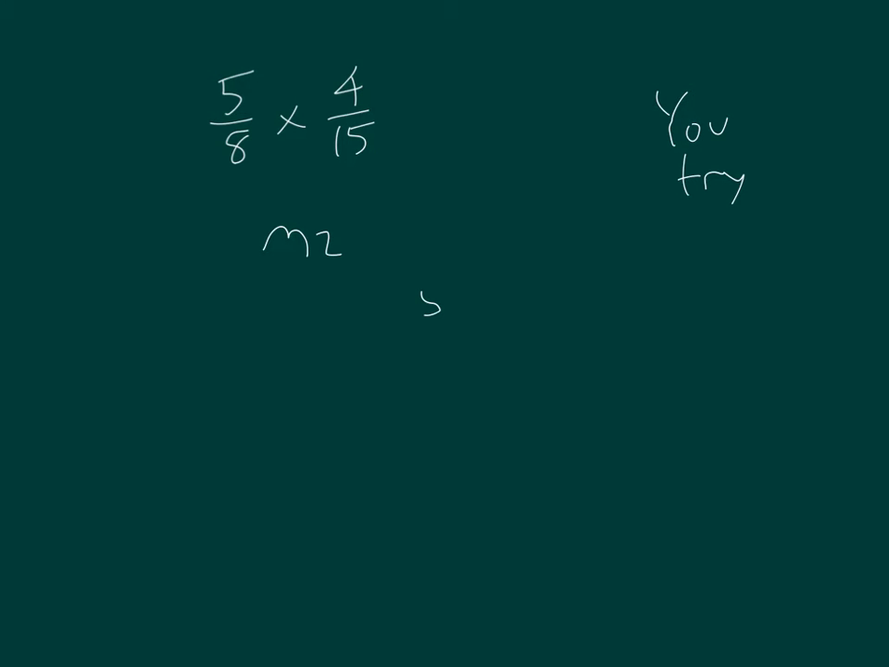
{"action": "mouse_move", "coordinate": [463, 306]}
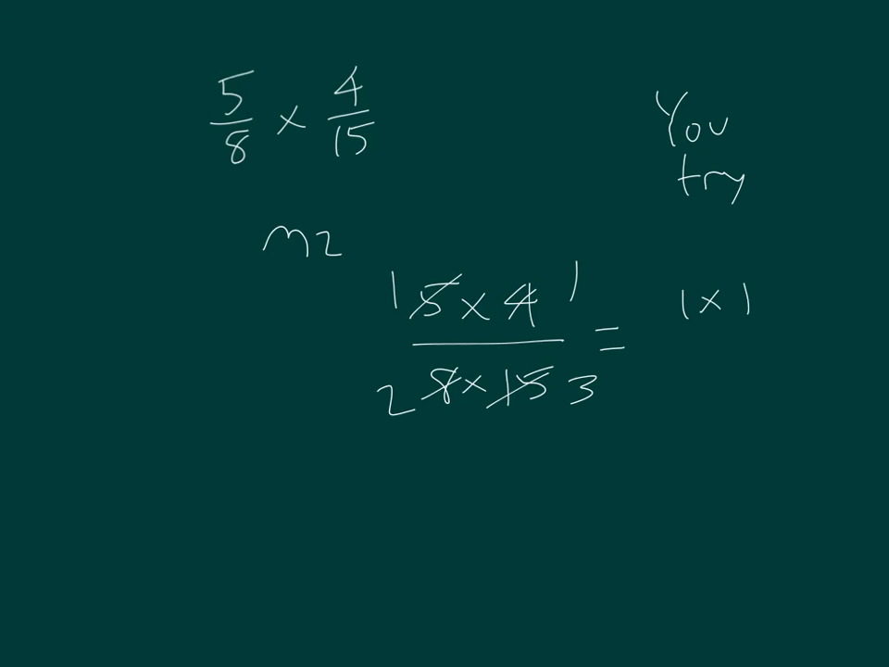
- Write the reduced denominator product 2 × after cross-cancelling 5/8 × 4/15
{"action": "type", "text": "2x"}
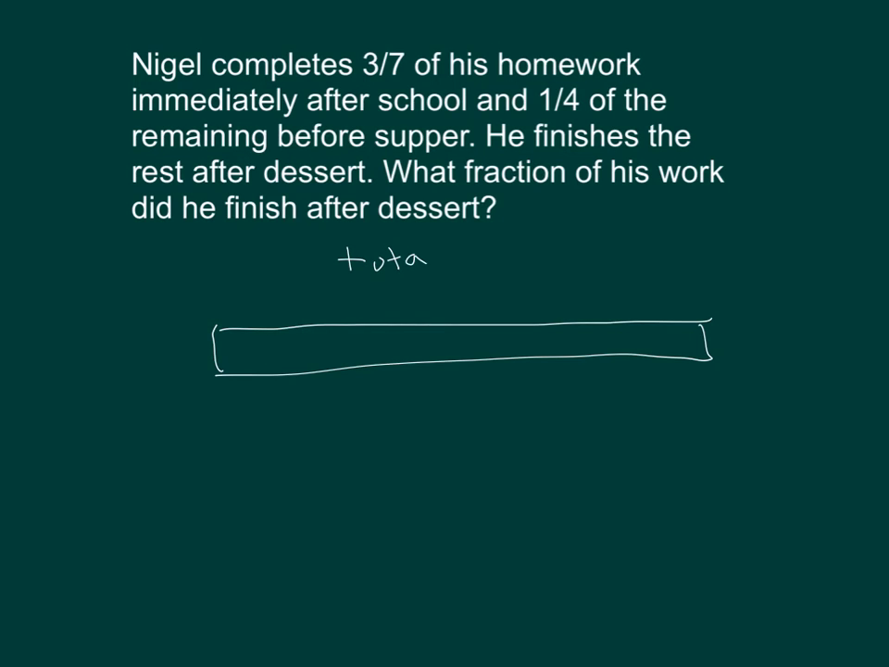
- Finish the 'total homework' label above the bar
{"action": "type", "text": "al home"}
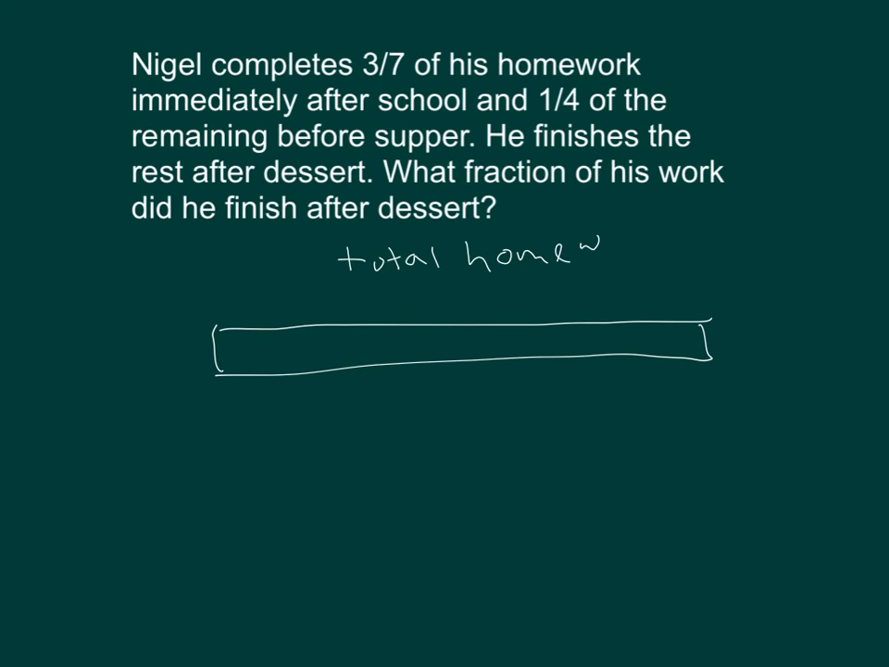
{"action": "type", "text": "work"}
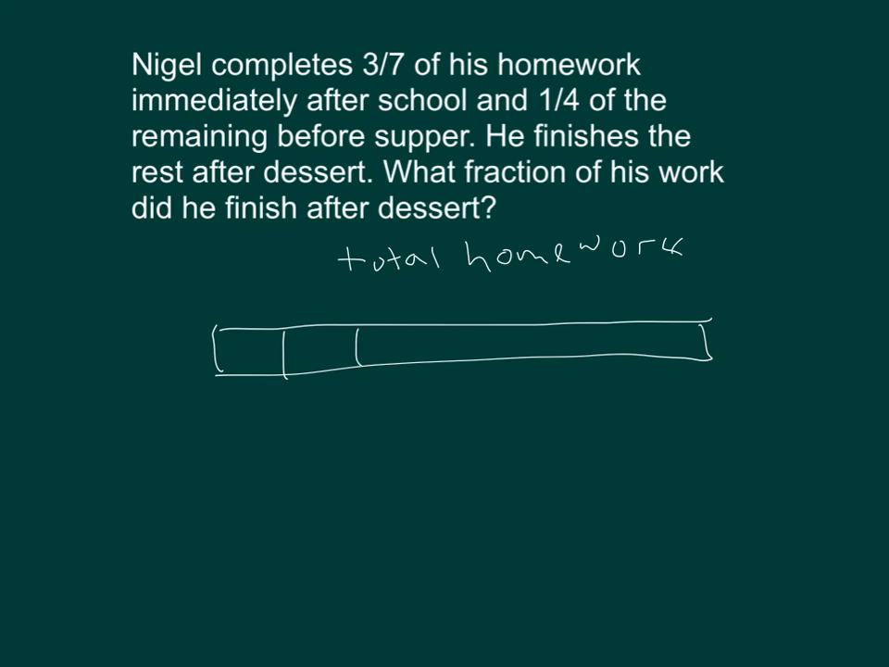
- Mark off sections of the tape, bracket the first three and label them 'completes after school'
{"action": "left_click_drag", "start_coordinate": [430, 334], "coordinate": [429, 370]}
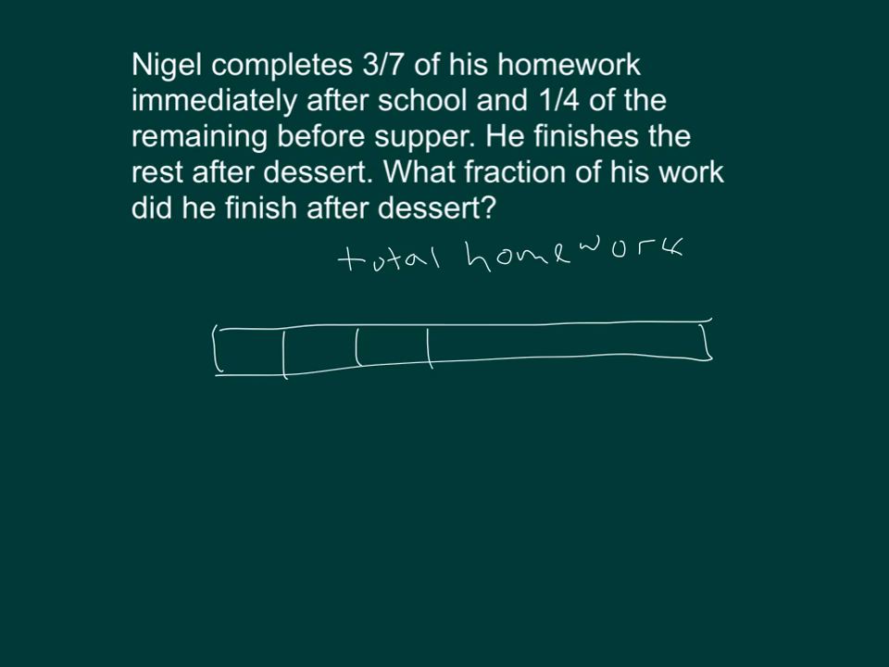
{"action": "left_click_drag", "start_coordinate": [222, 398], "coordinate": [430, 380]}
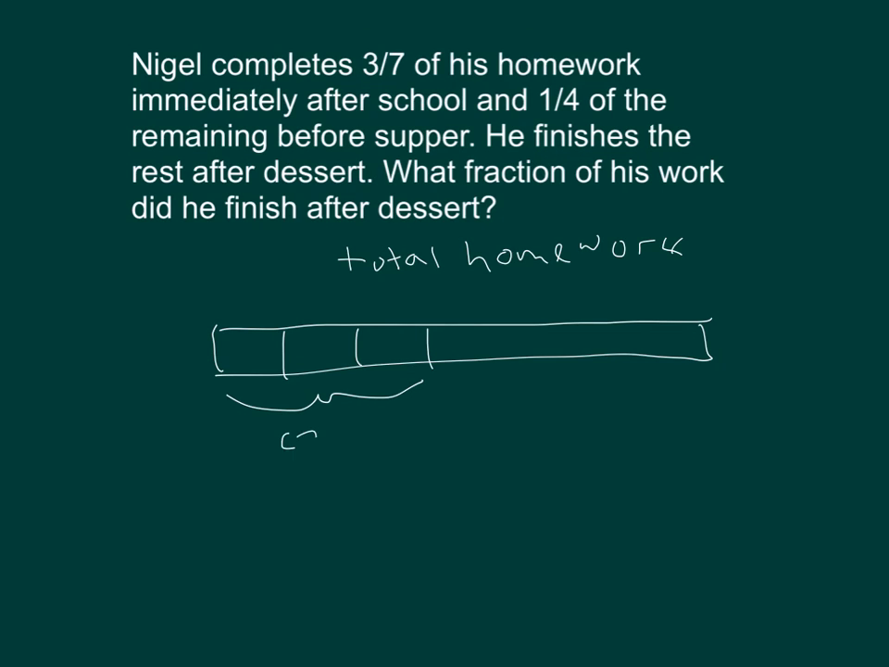
{"action": "type", "text": "completes"}
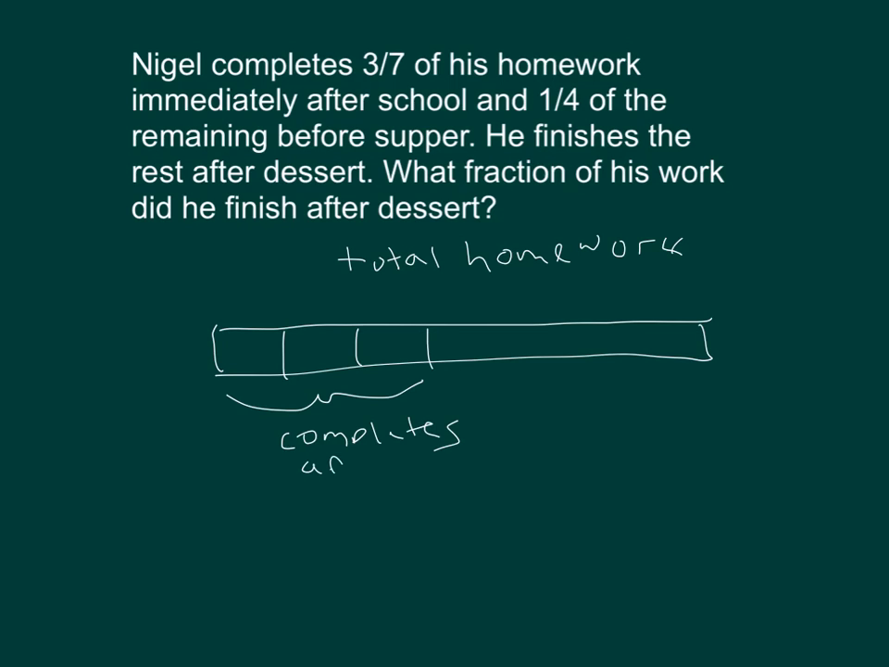
{"action": "type", "text": "after sc"}
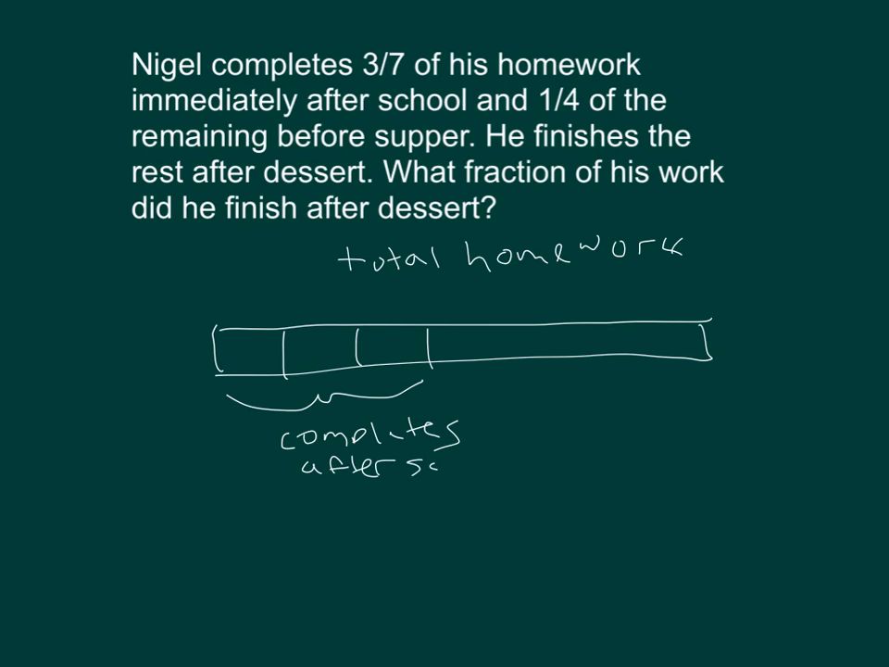
{"action": "type", "text": "hool"}
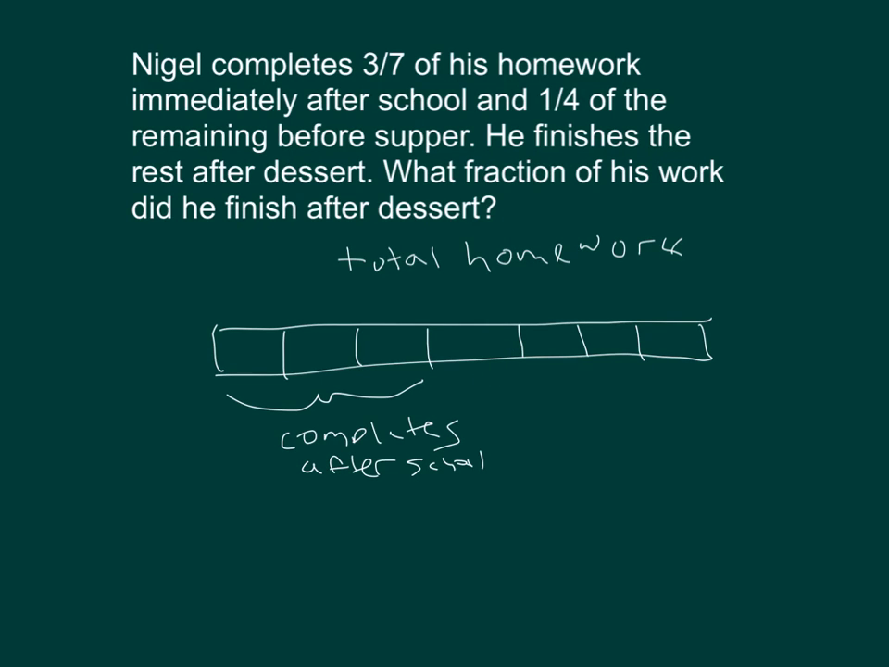
{"action": "mouse_move", "coordinate": [685, 367]}
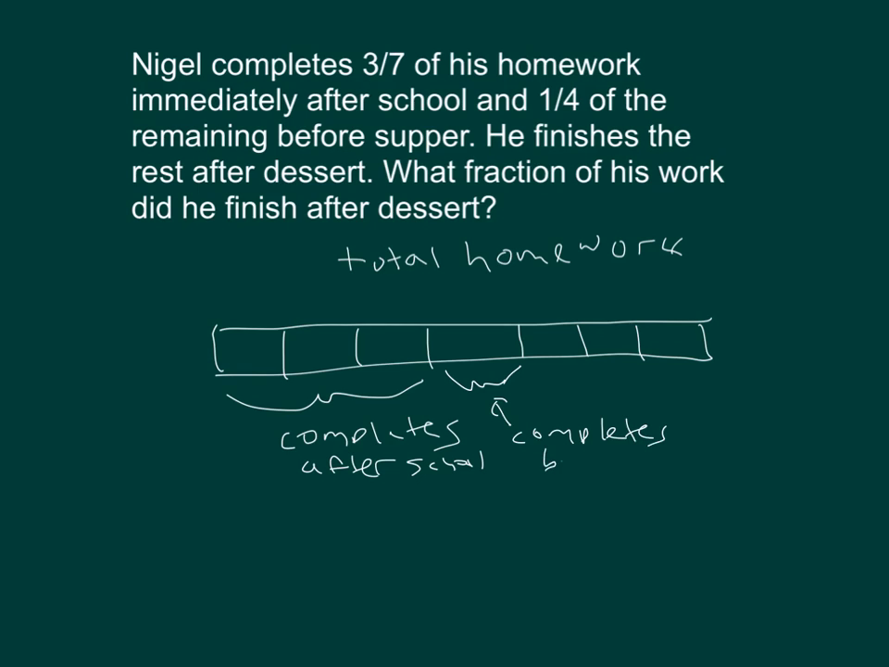
- Label the fourth part of the tape 'completes before supper'
{"action": "type", "text": "before"}
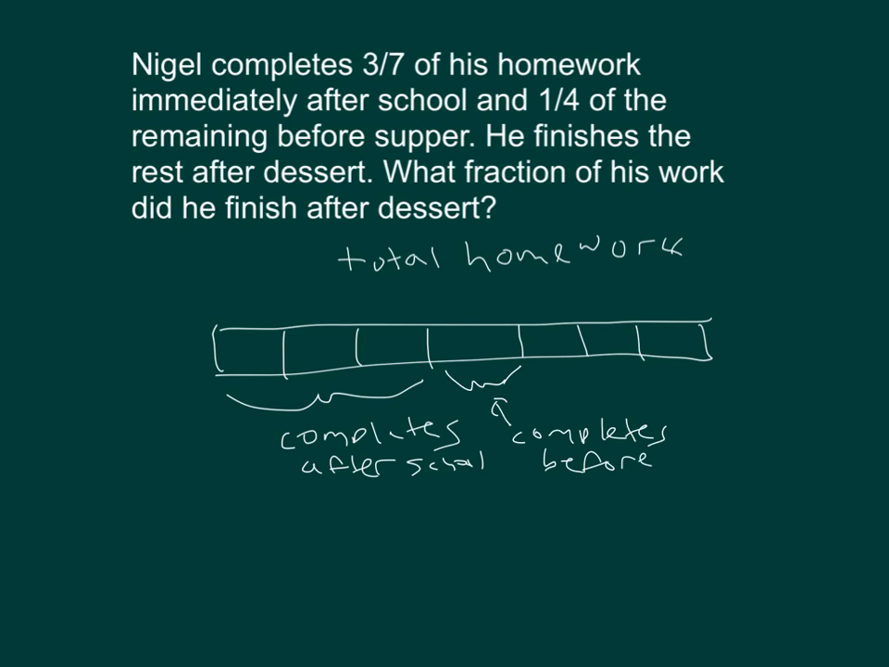
{"action": "type", "text": "supper"}
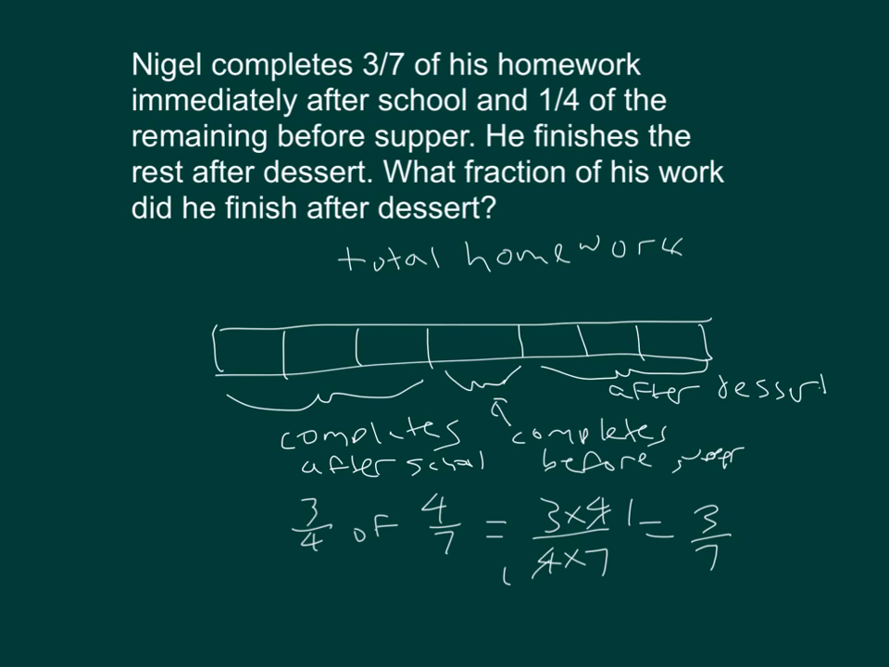
{"action": "mouse_move", "coordinate": [593, 381]}
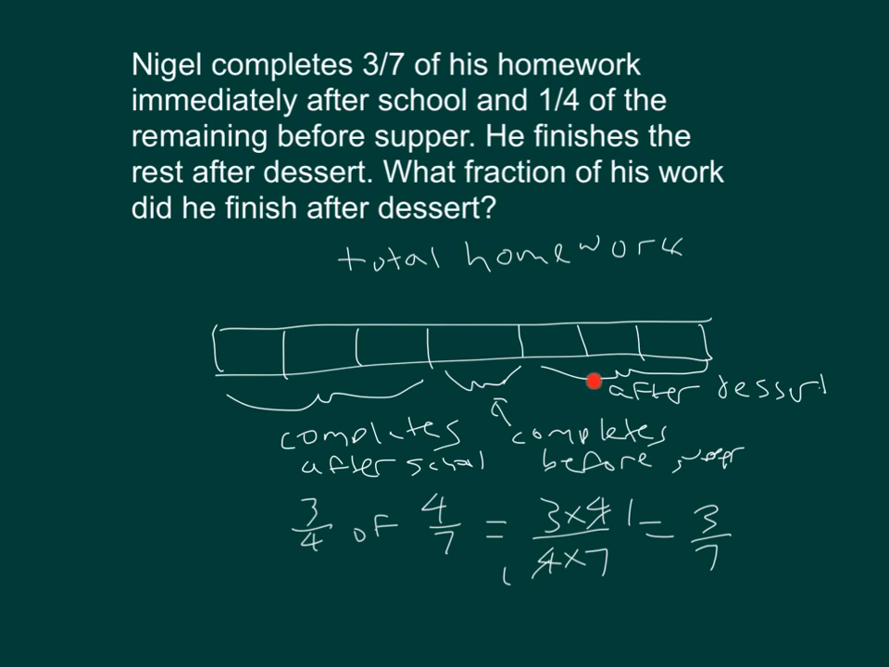
{"action": "mouse_move", "coordinate": [591, 382]}
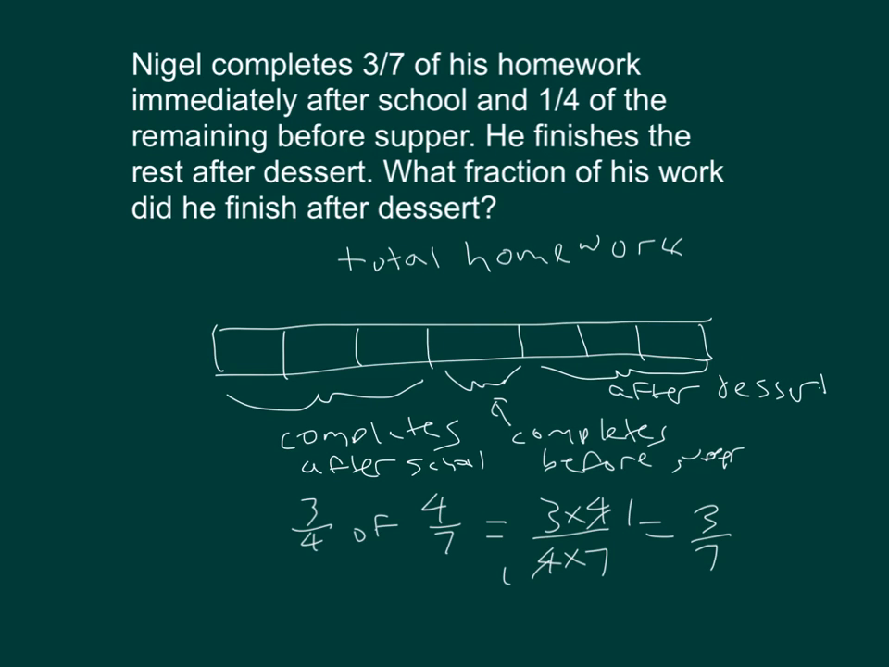
{"action": "mouse_move", "coordinate": [583, 390]}
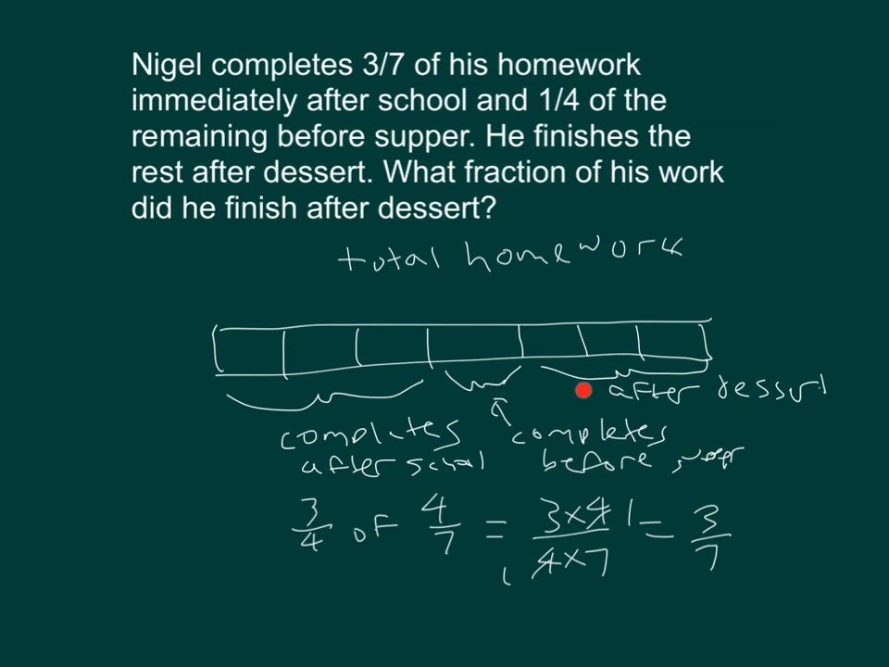